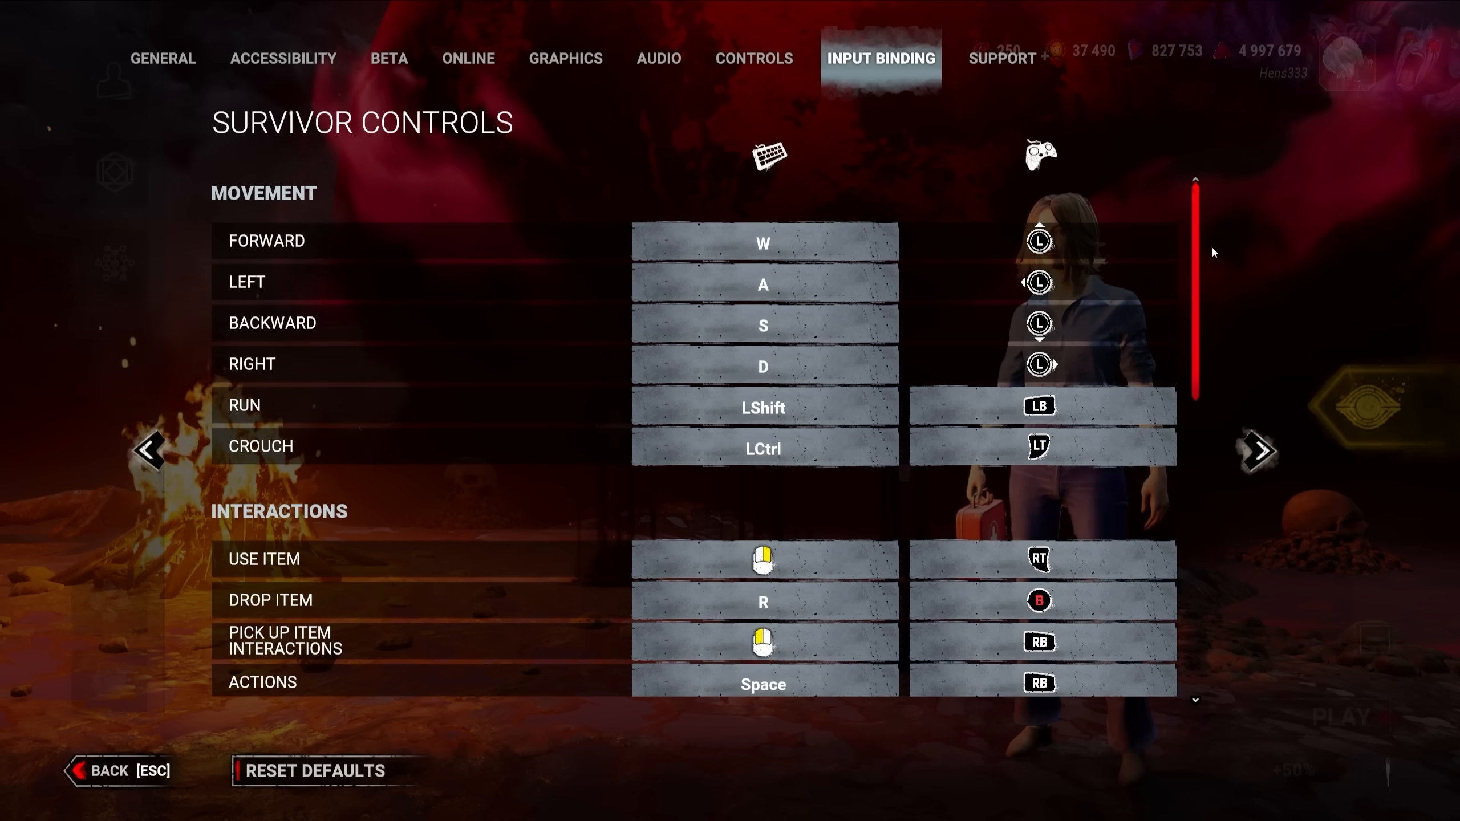
{"action": "scroll", "scroll_direction": "down", "scroll_amount": 3}
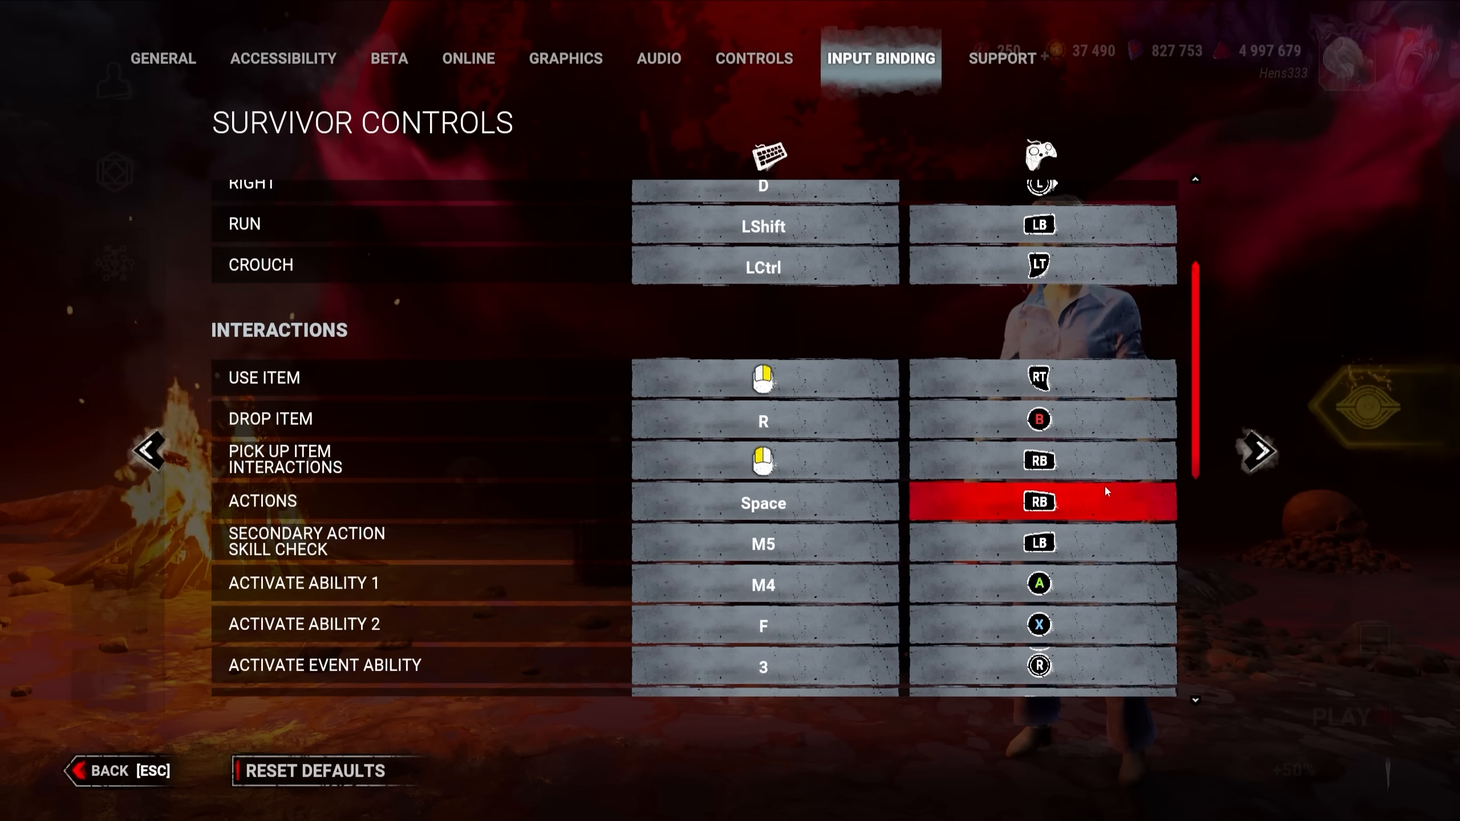
{"action": "scroll", "scroll_direction": "down", "scroll_amount": 3}
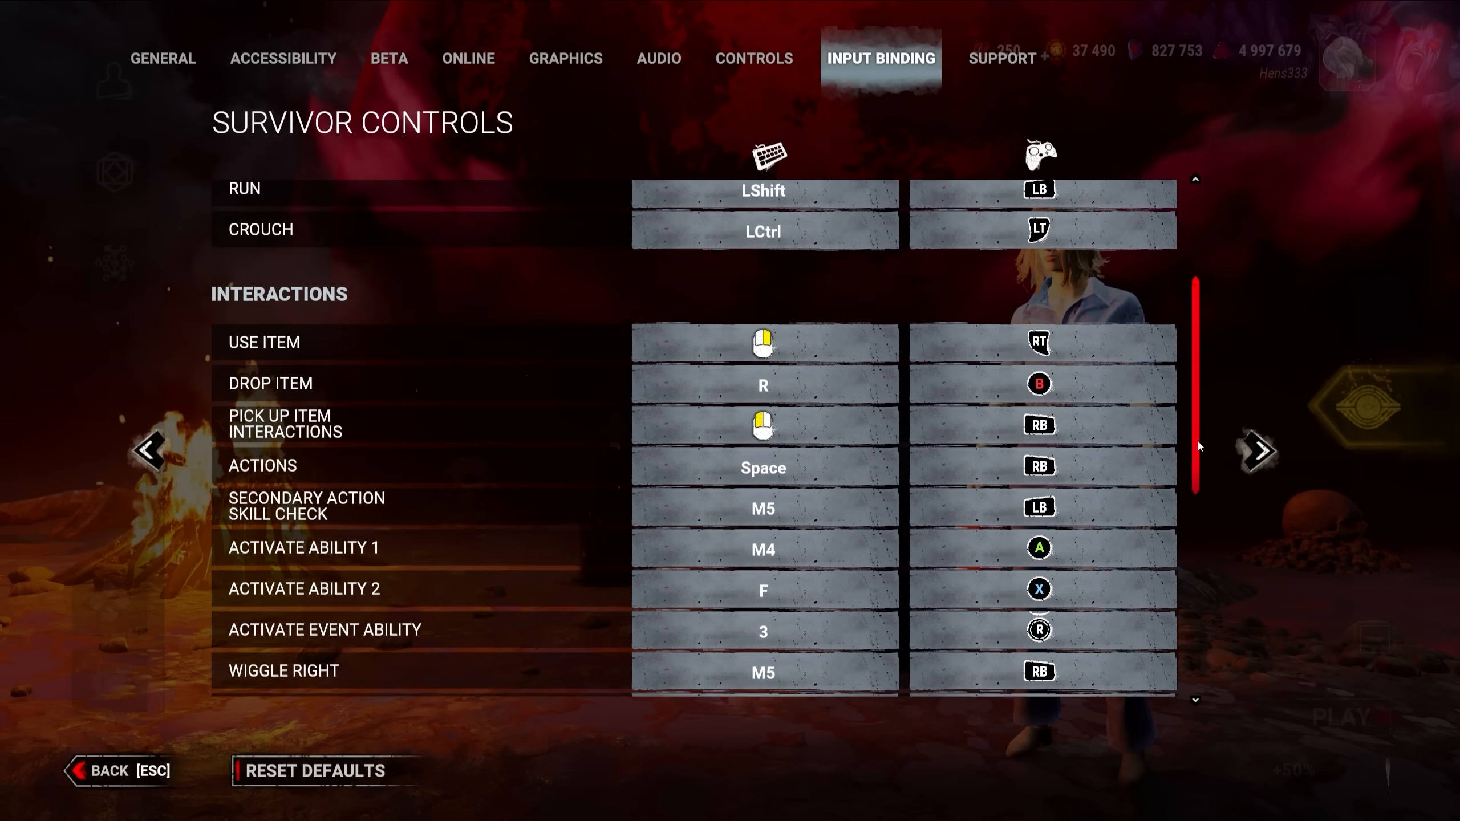
{"action": "scroll", "scroll_direction": "down", "scroll_amount": 3}
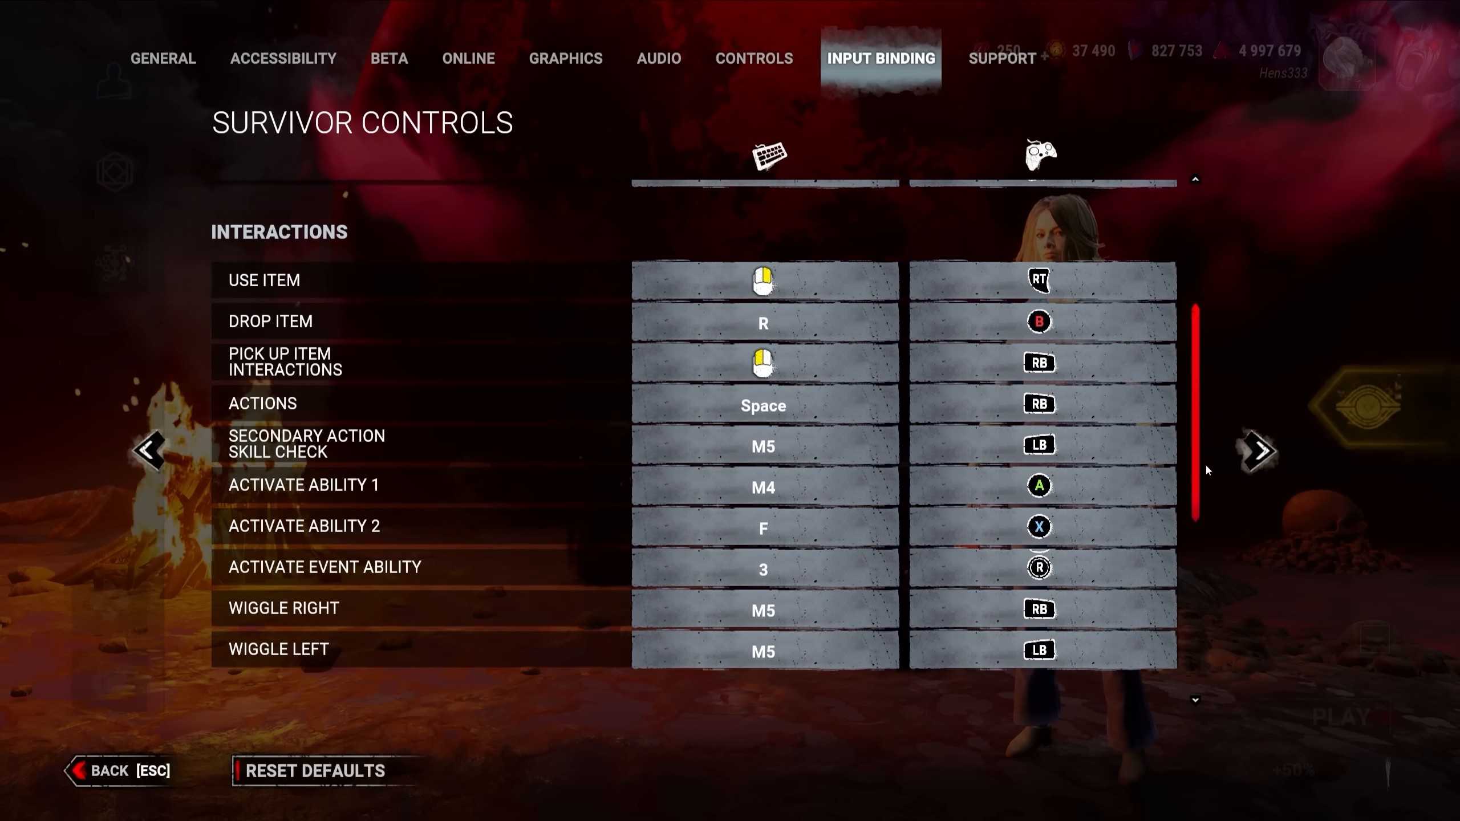
{"action": "scroll", "scroll_direction": "up", "scroll_amount": 3}
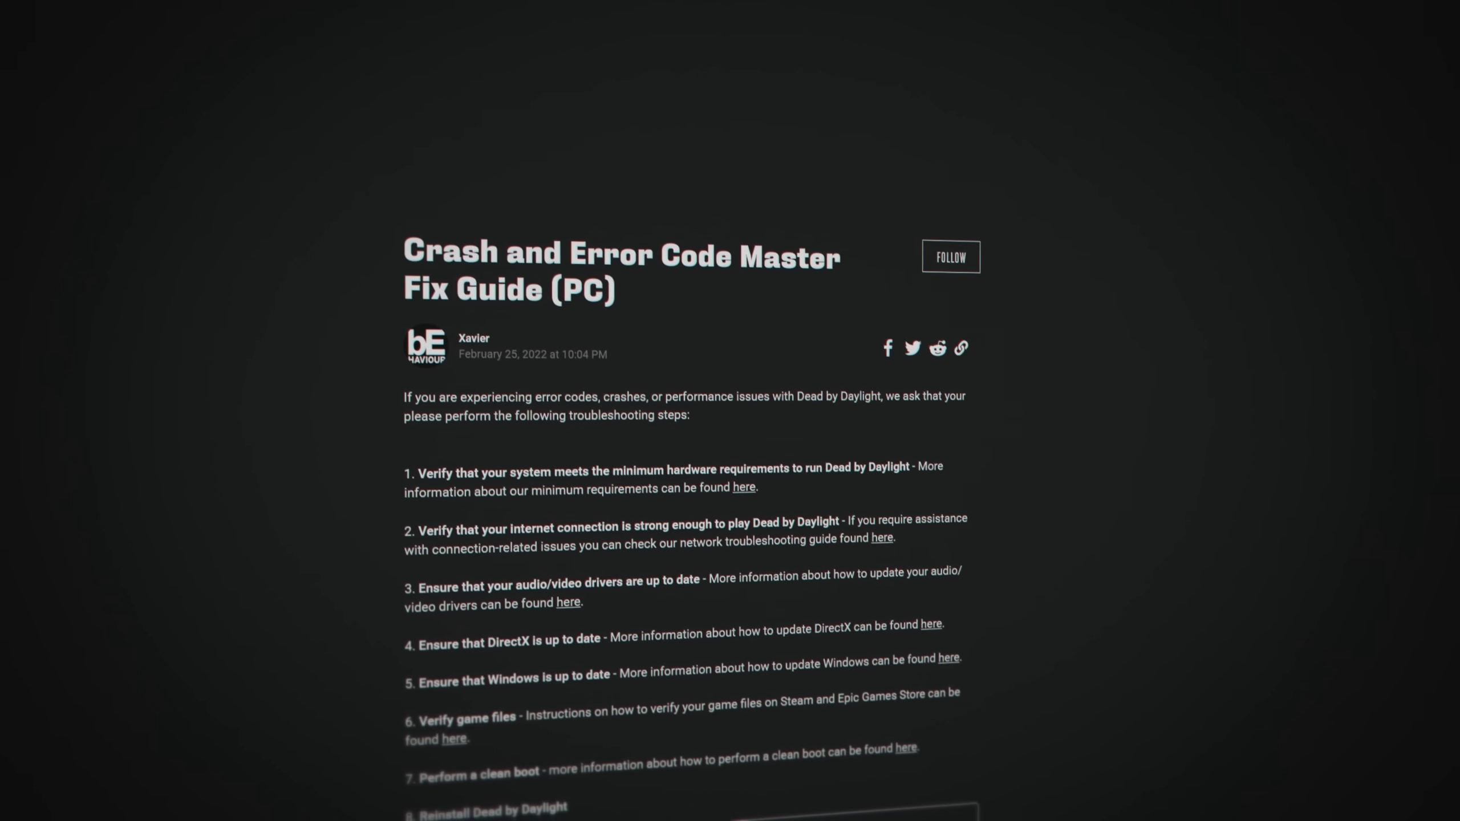
{"action": "scroll", "scroll_direction": "down", "scroll_amount": 3}
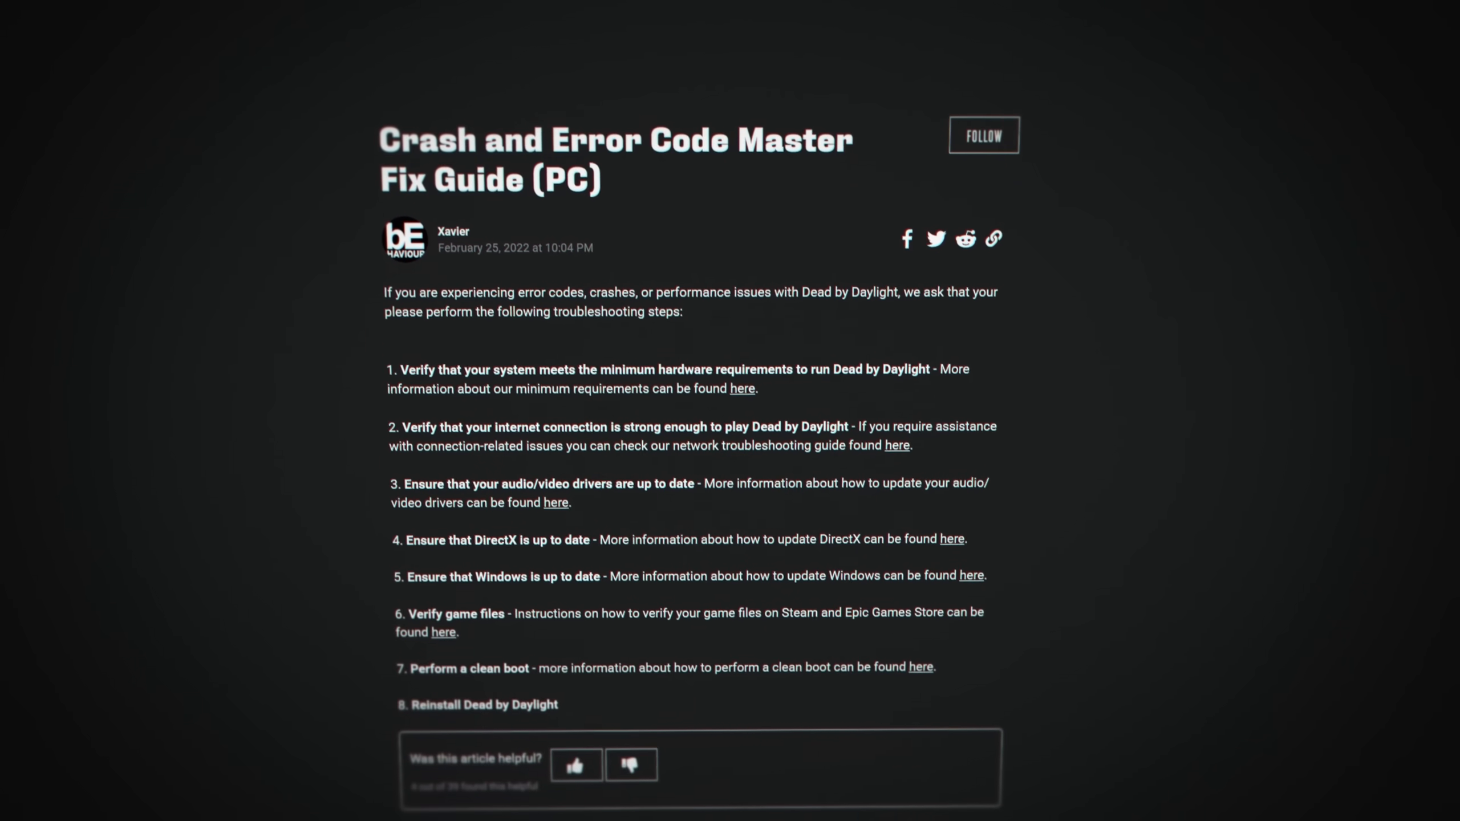
{"action": "scroll", "scroll_direction": "up", "scroll_amount": 3}
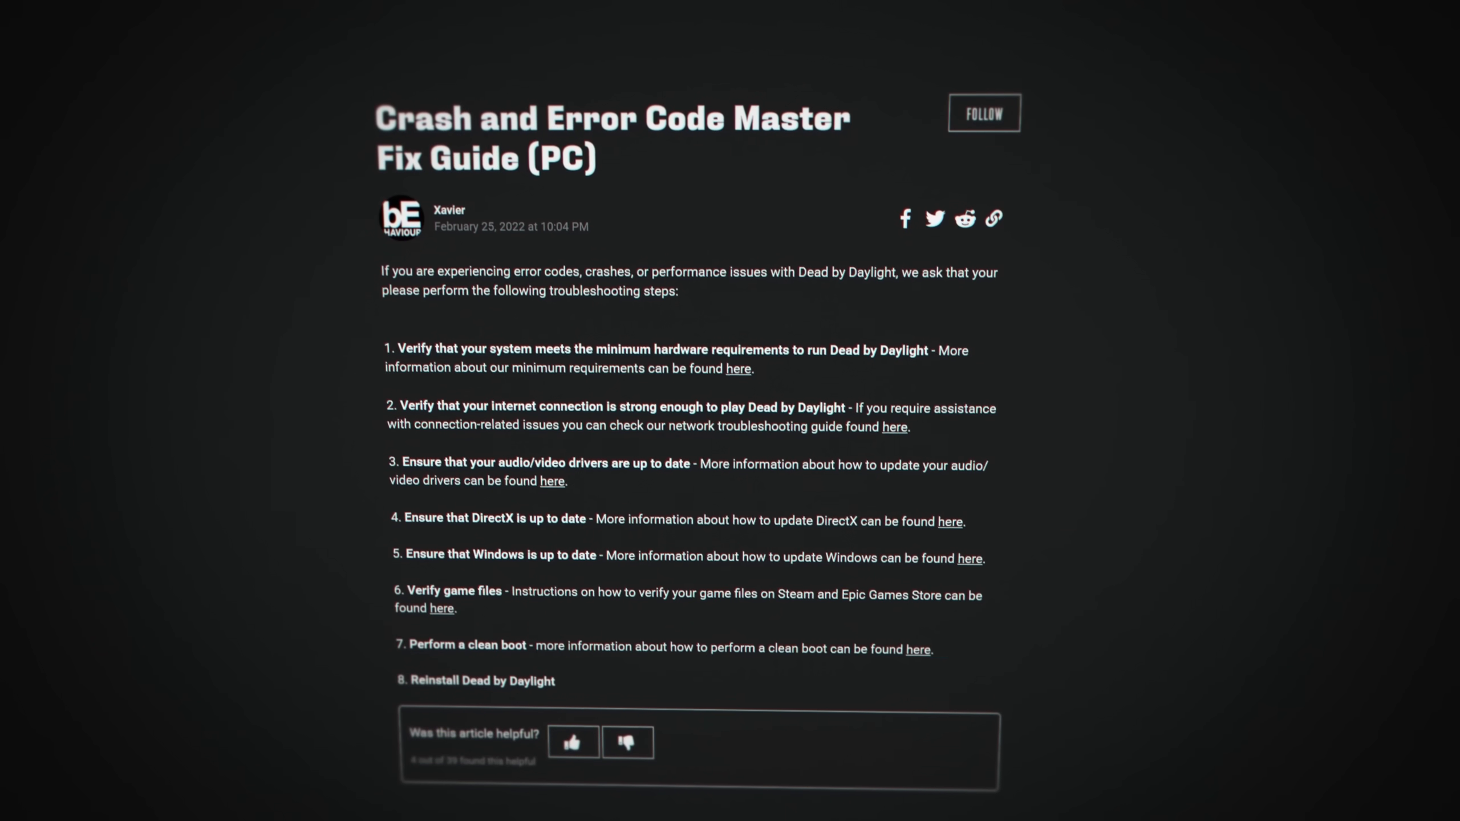
{"action": "scroll", "scroll_direction": "up", "scroll_amount": 3}
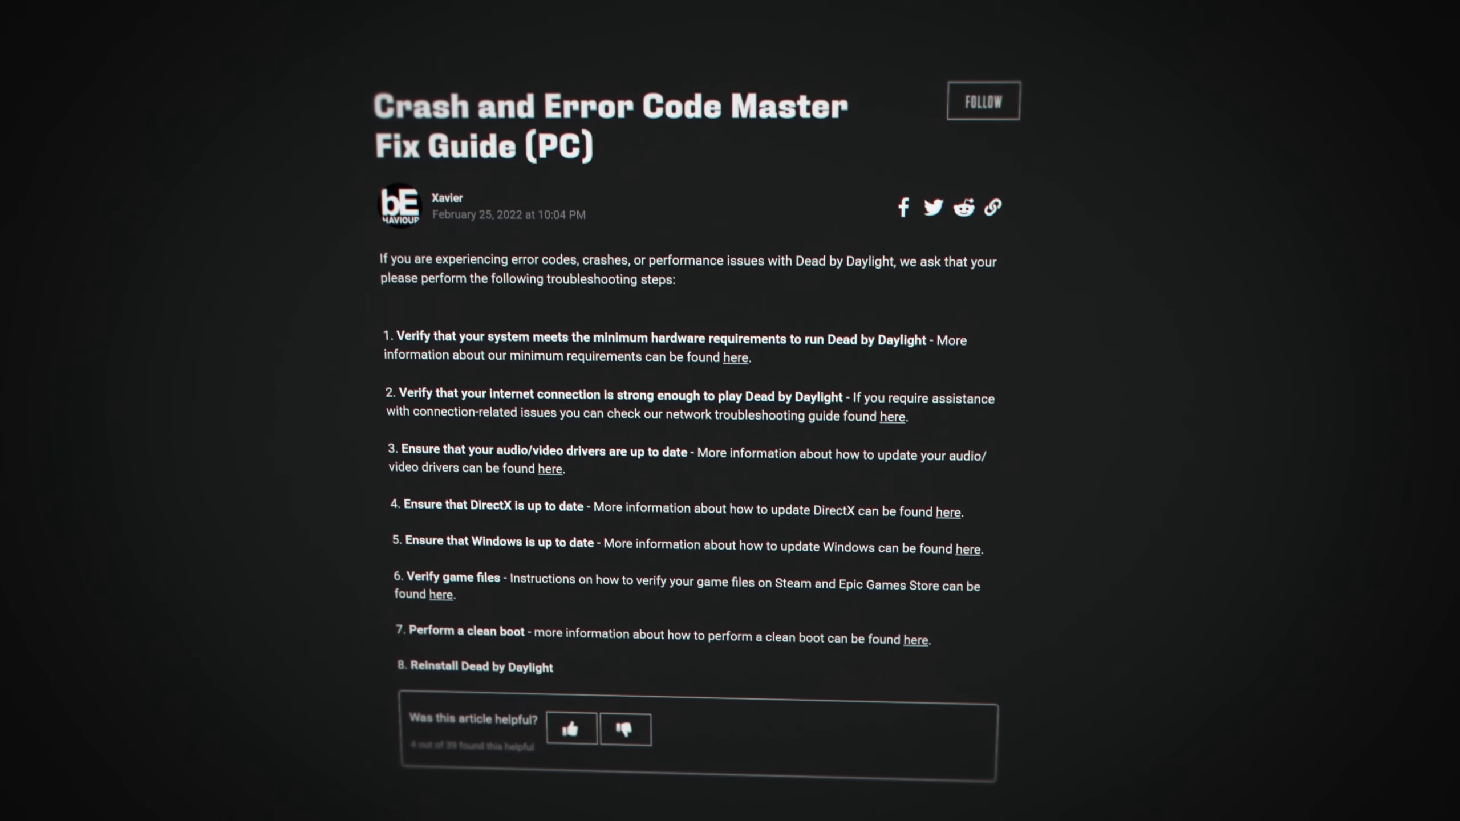
{"action": "scroll", "scroll_direction": "up", "scroll_amount": 3}
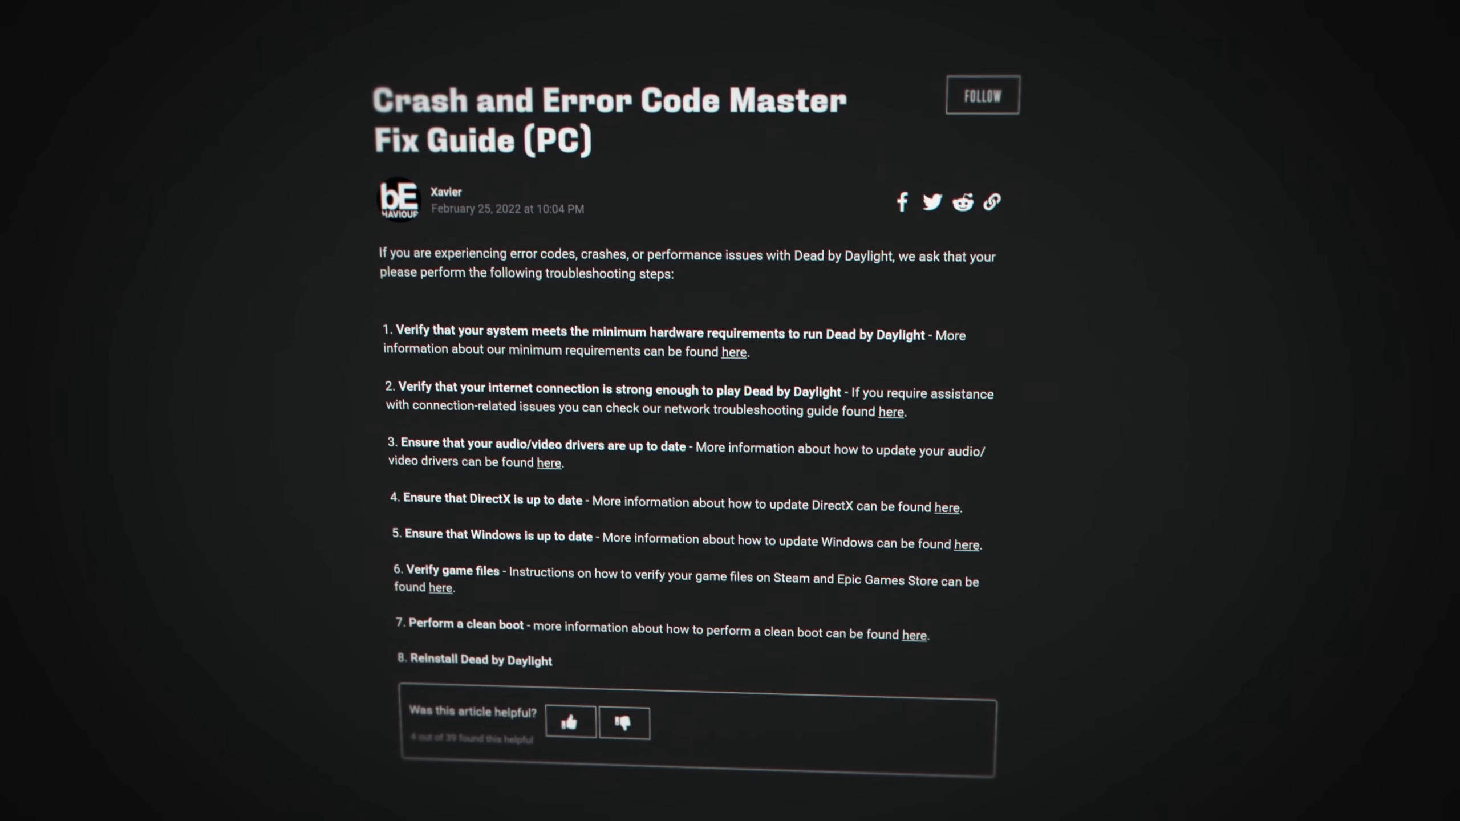